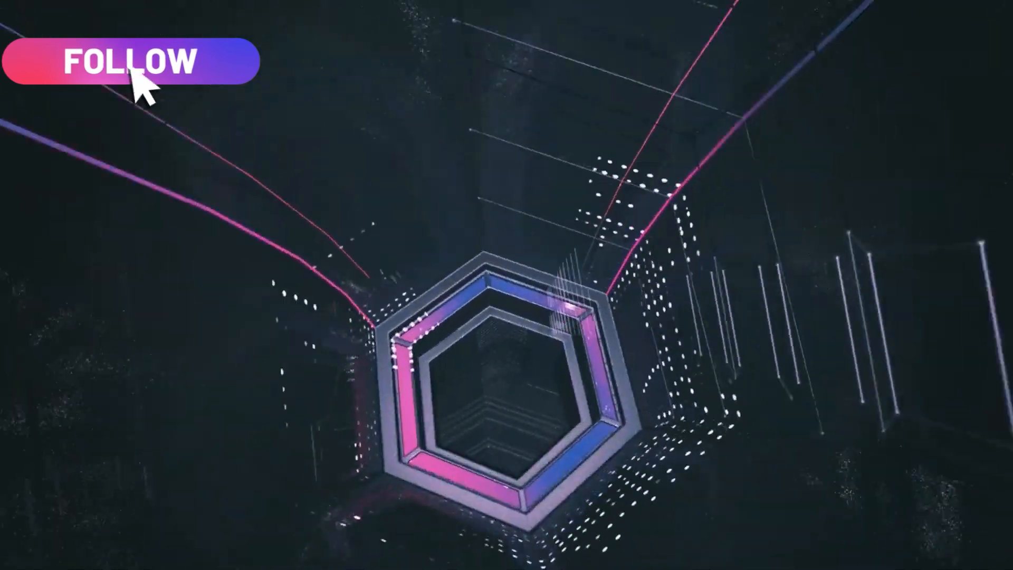
left_click(129, 61)
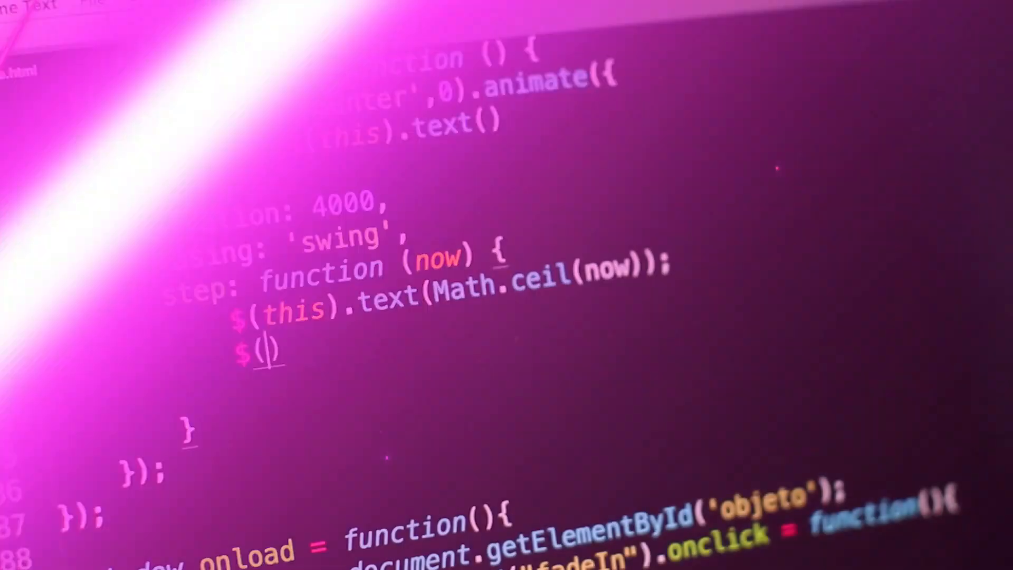
type("thi")
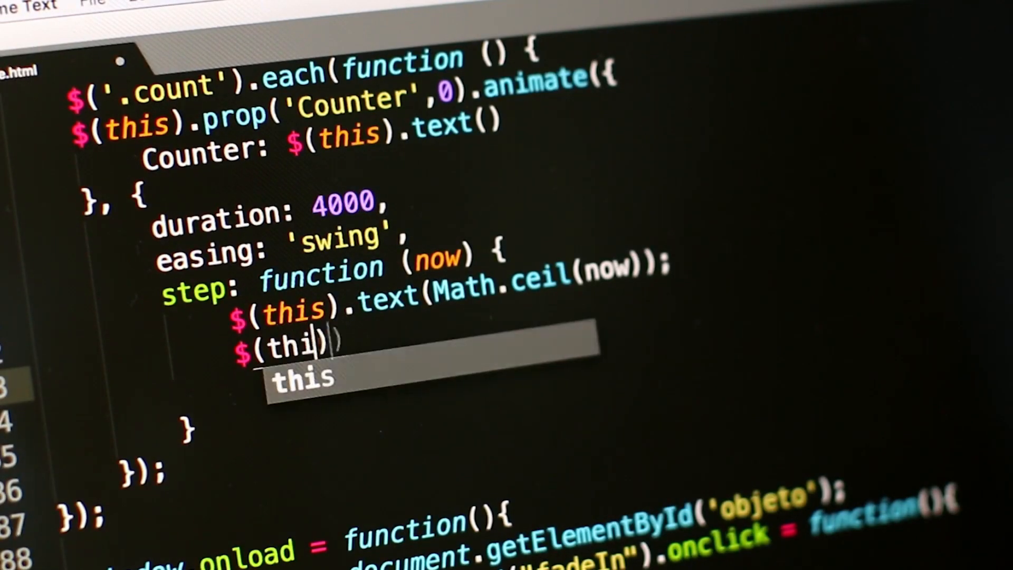
type(".html(text);")
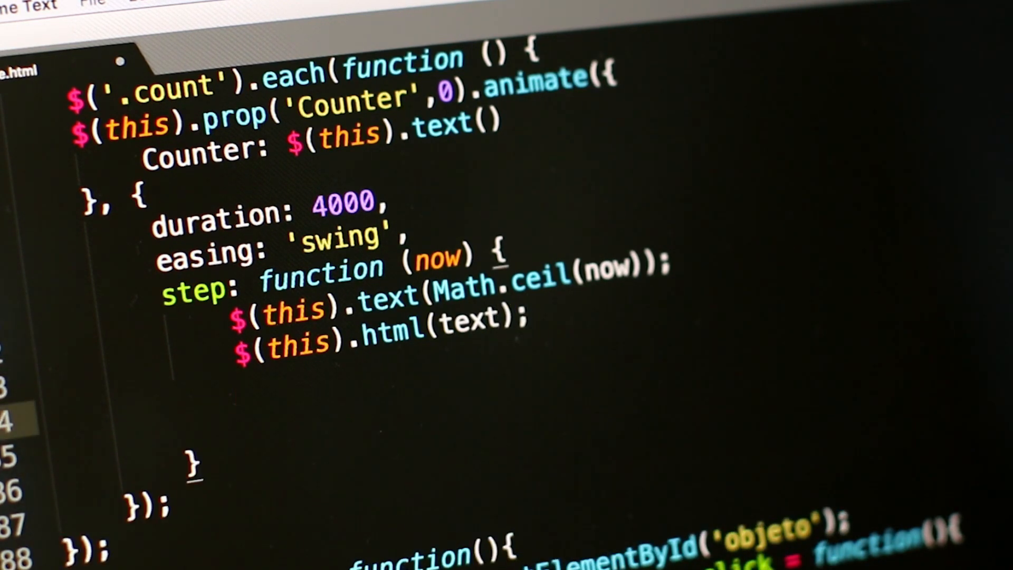
type("if()")
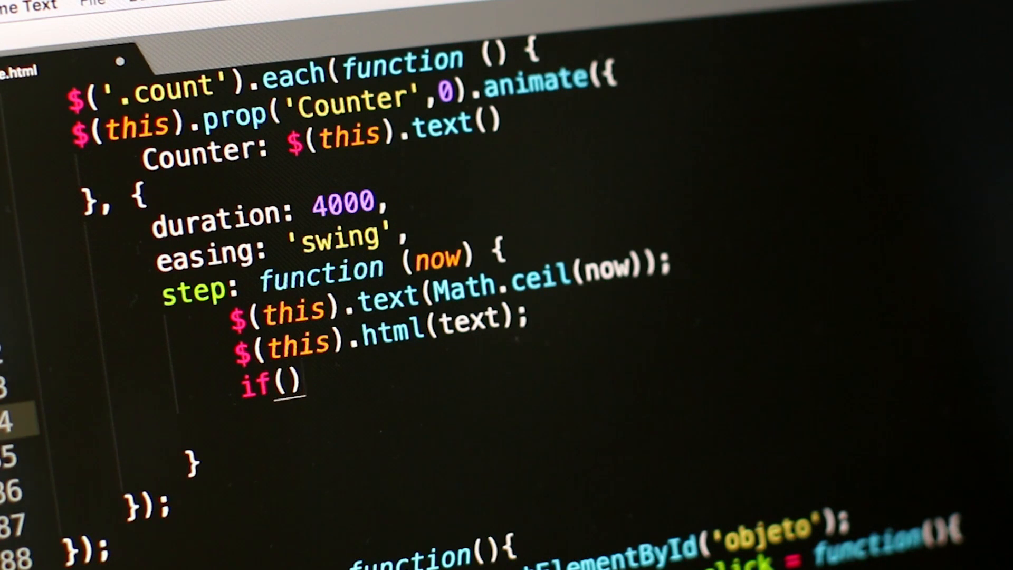
type("initial == 0")
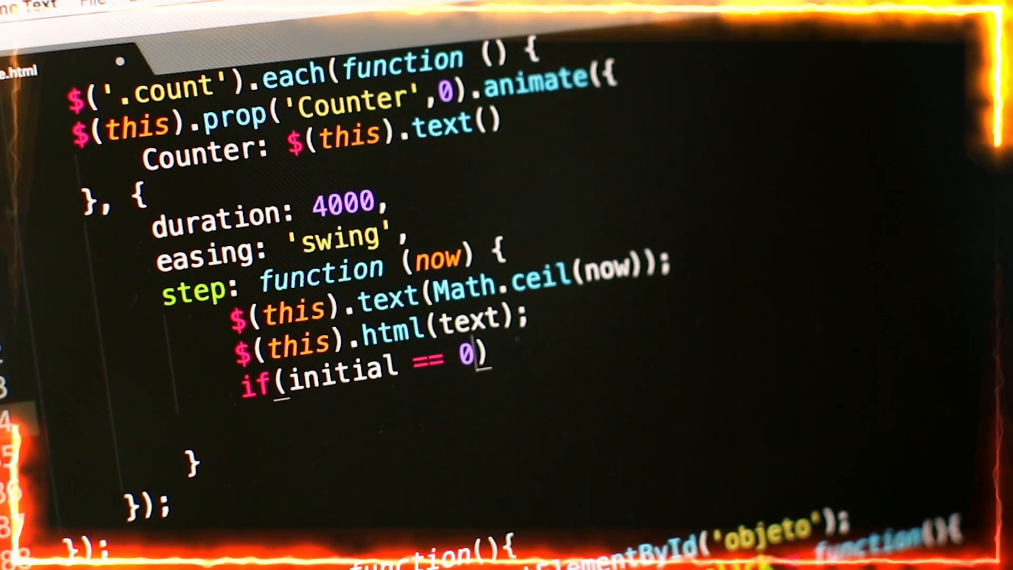
type("{}")
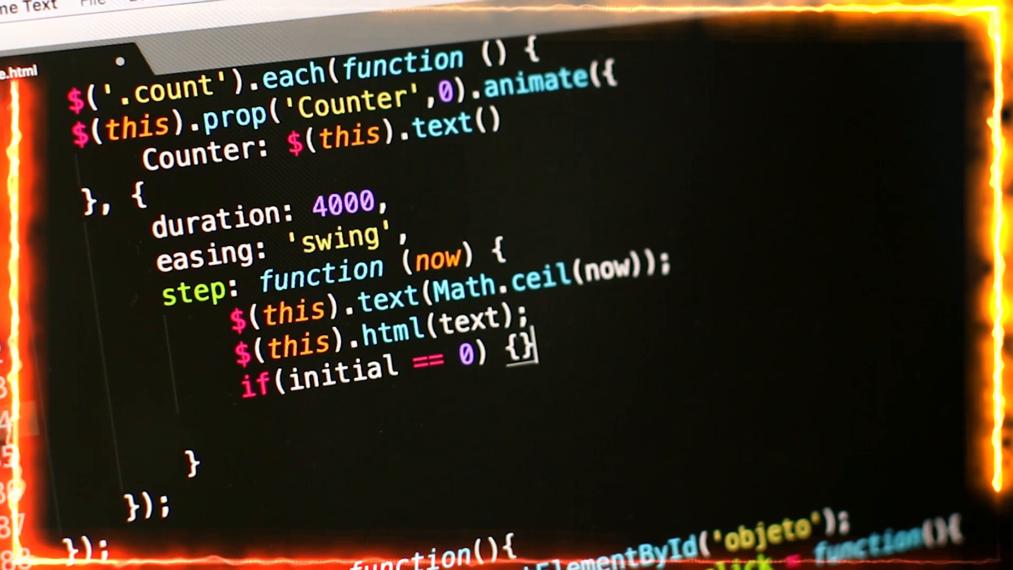
type("increment = 2;")
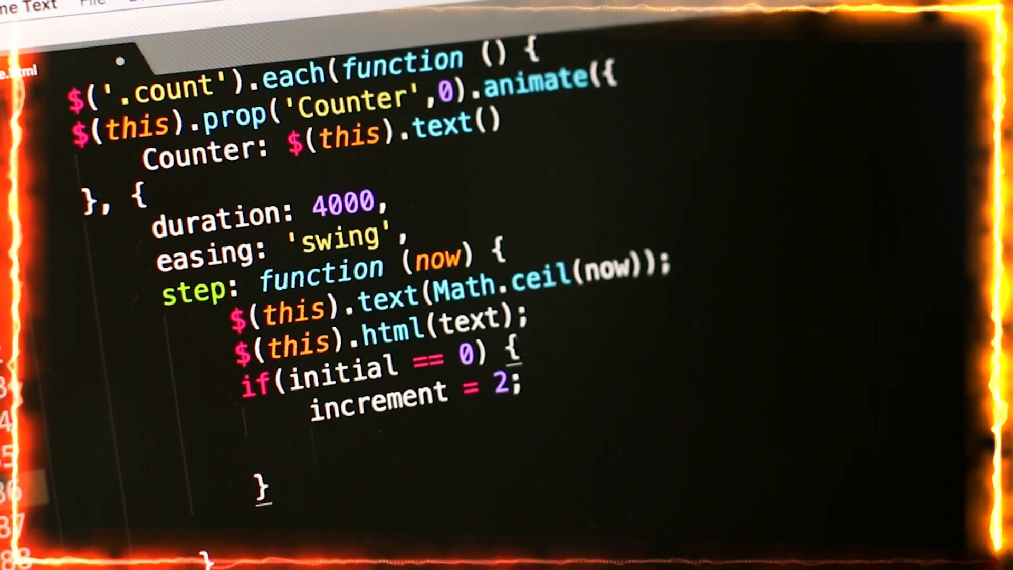
type("element.s")
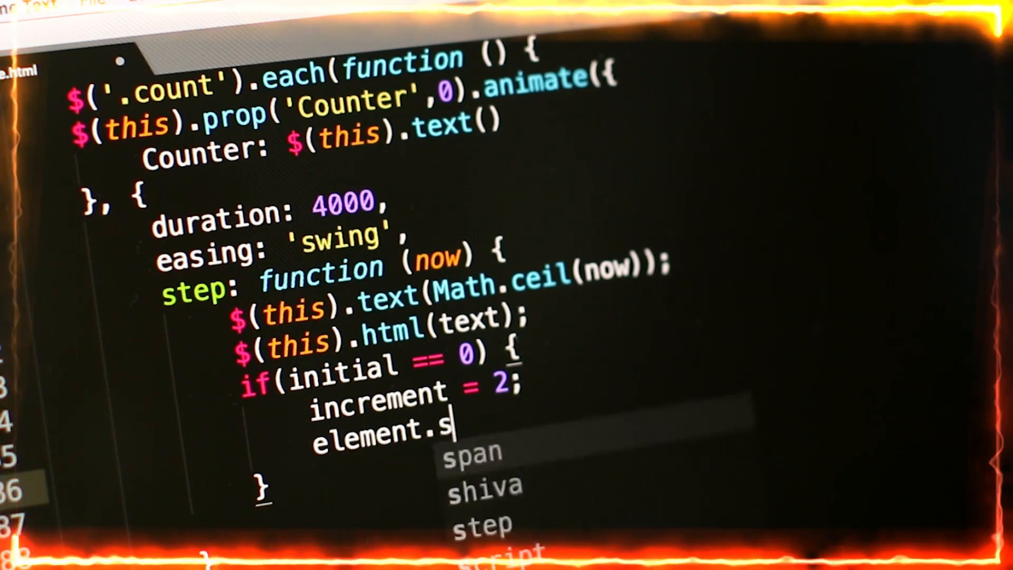
type("i")
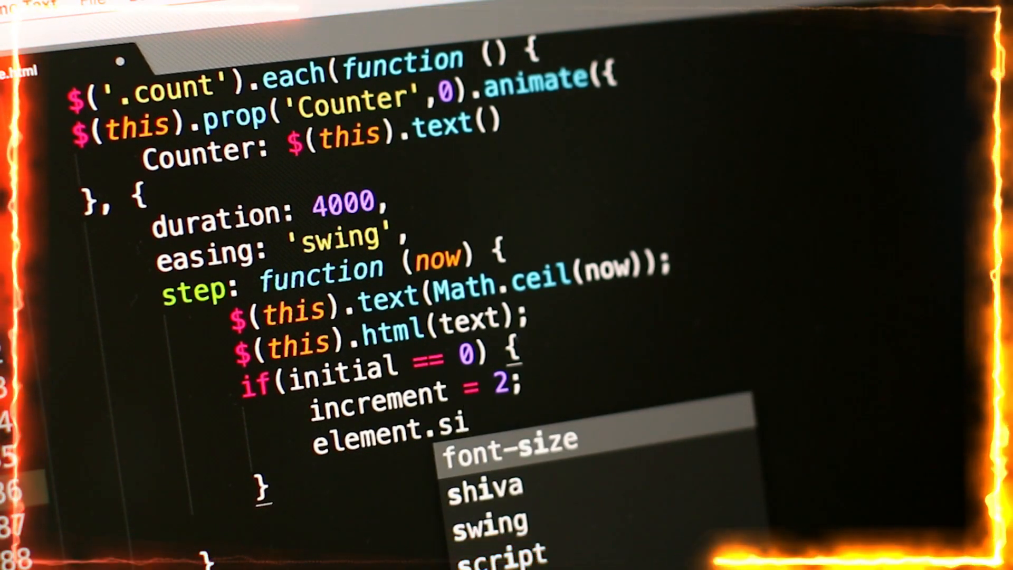